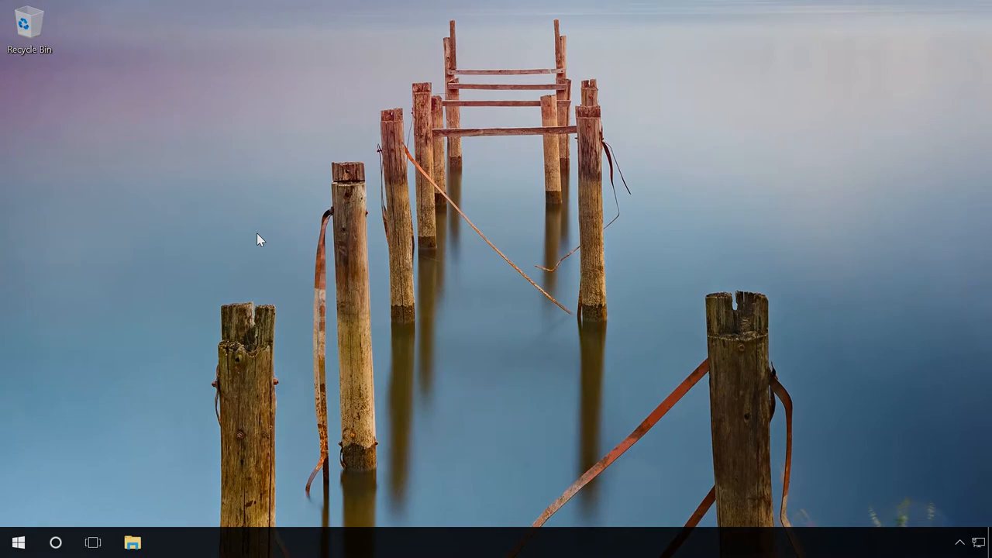
# Permanently delete the Photo folder on Local Disk (D:), bypassing the Recycle Bin
pyautogui.click(133, 542)
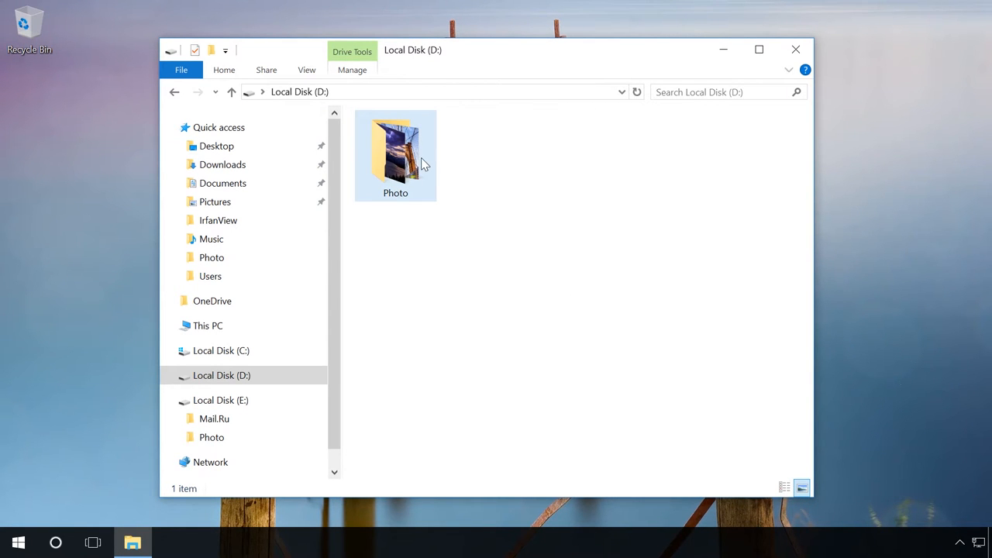
pyautogui.press('Delete')
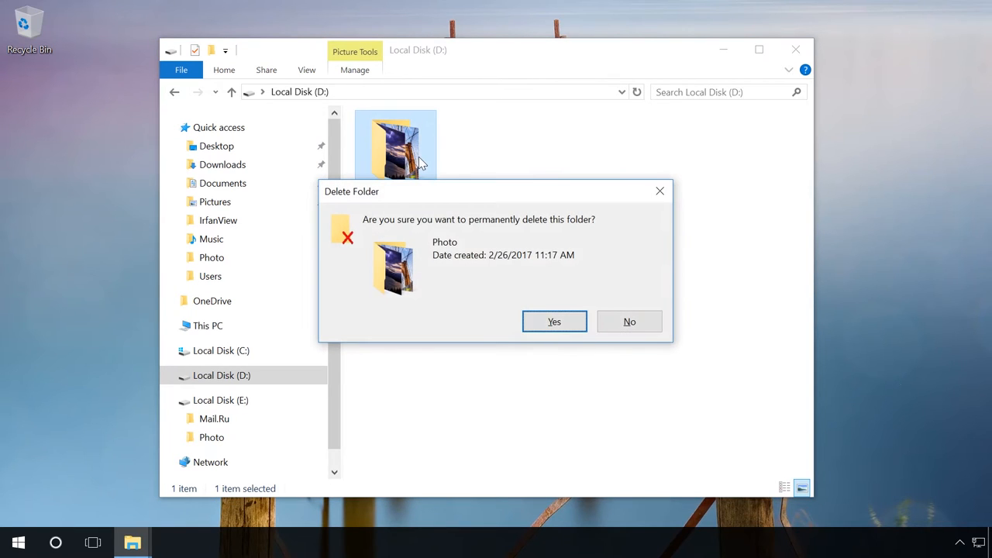
pyautogui.click(553, 320)
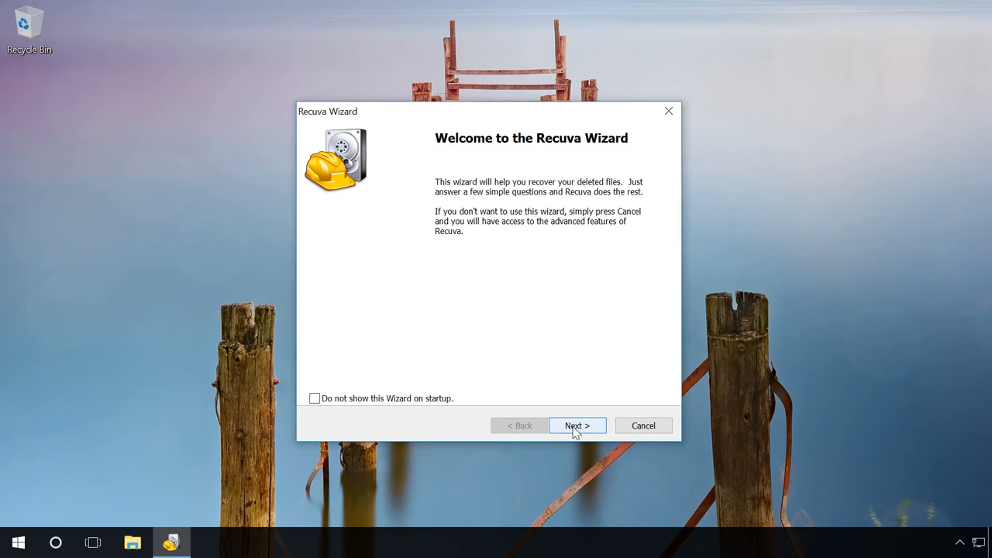
# Run the Recuva wizard for All Files, limited to Local Disk (D:), and start scanning
pyautogui.click(577, 425)
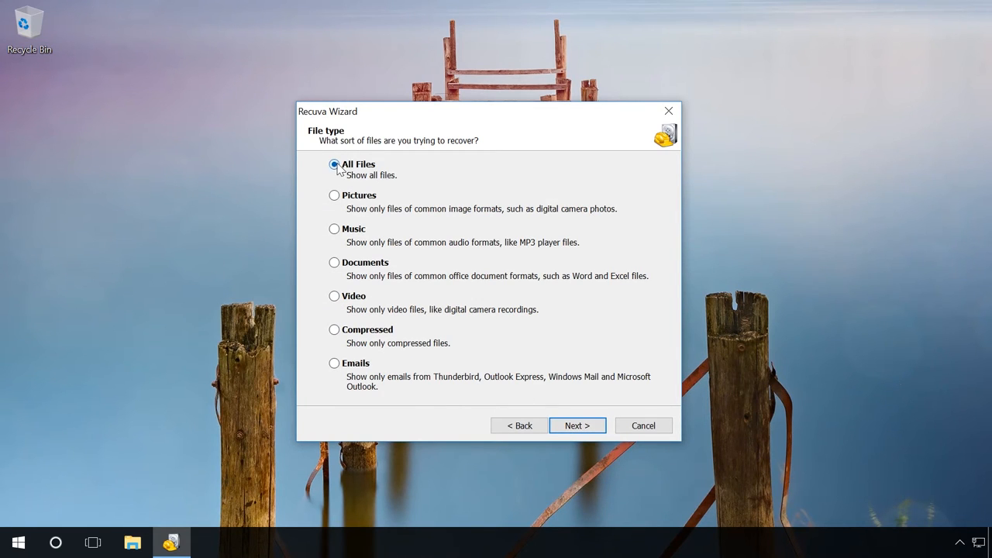
pyautogui.click(577, 426)
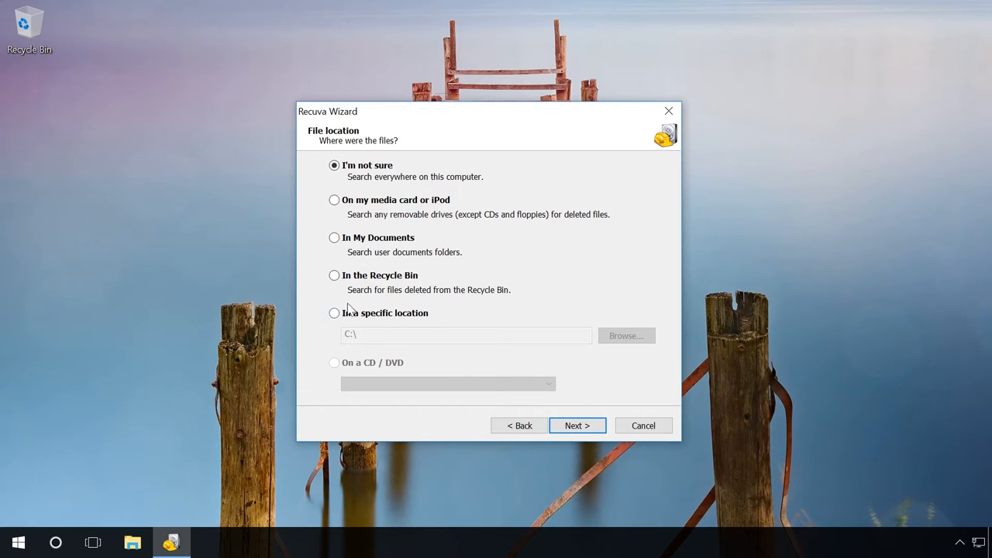
pyautogui.click(334, 312)
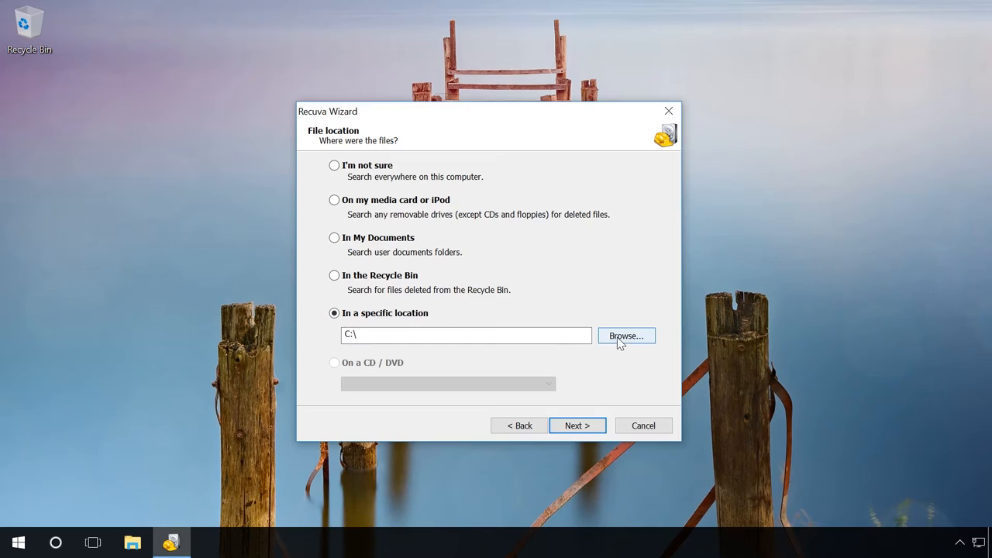
pyautogui.click(625, 336)
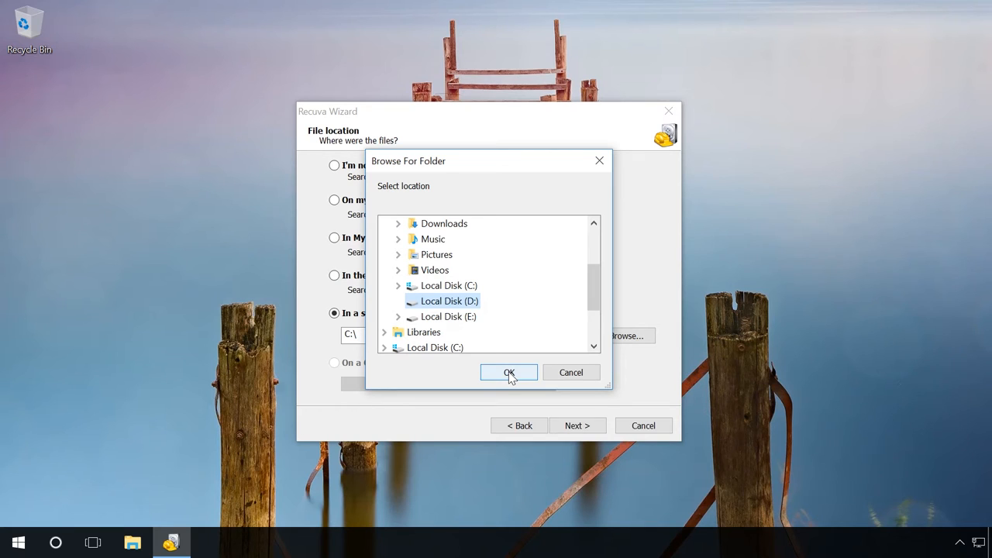
pyautogui.click(508, 372)
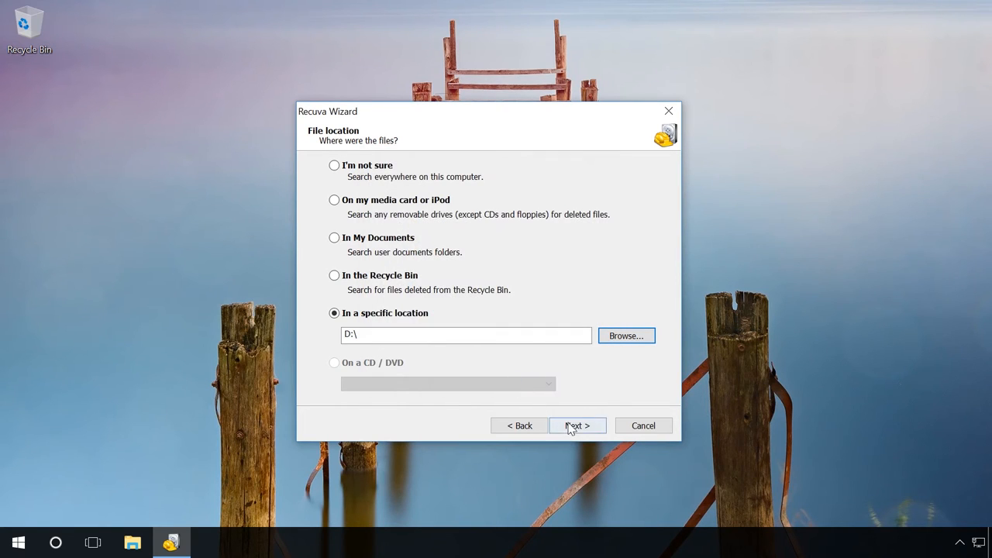
pyautogui.click(577, 425)
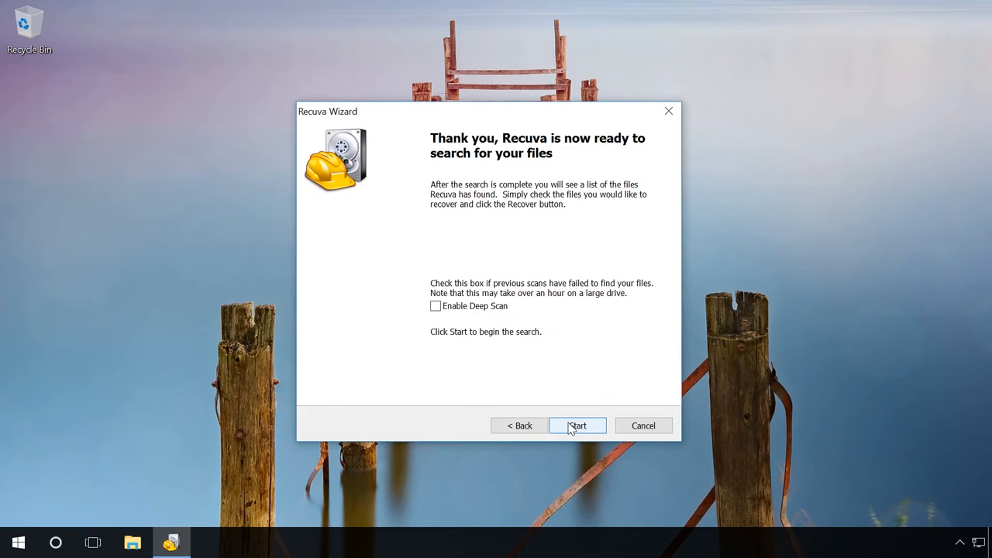
pyautogui.click(576, 426)
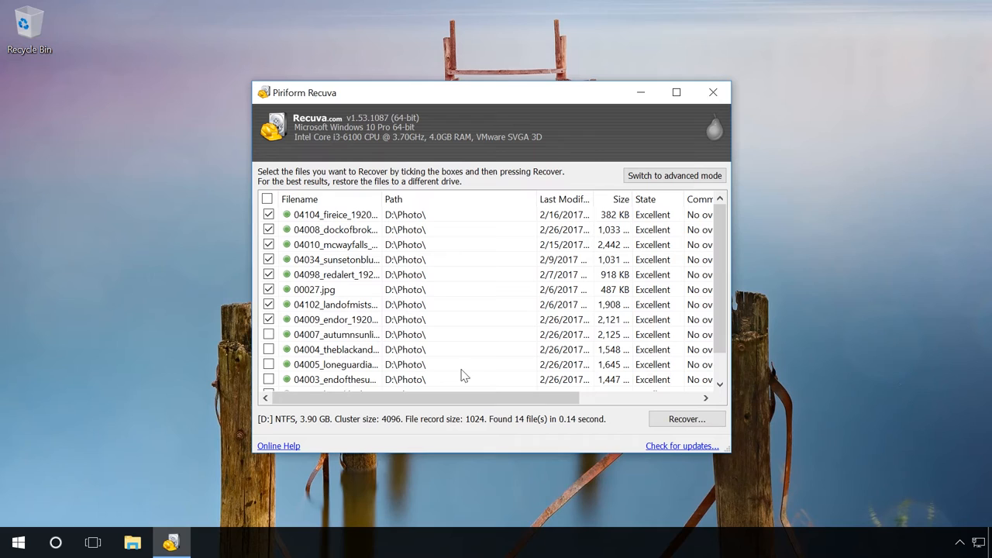
# Recover the eight ticked photos into a new Desktop folder
pyautogui.click(685, 418)
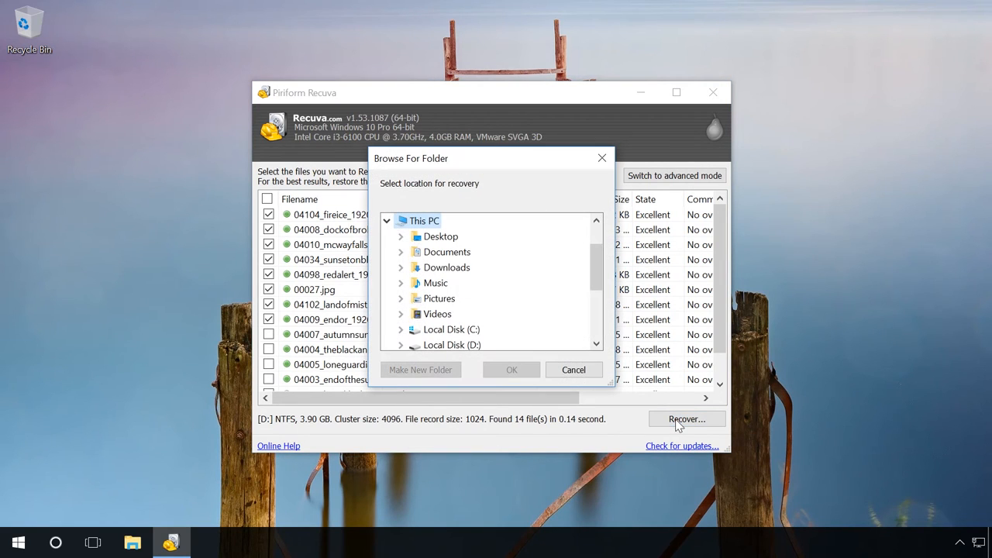
pyautogui.click(440, 236)
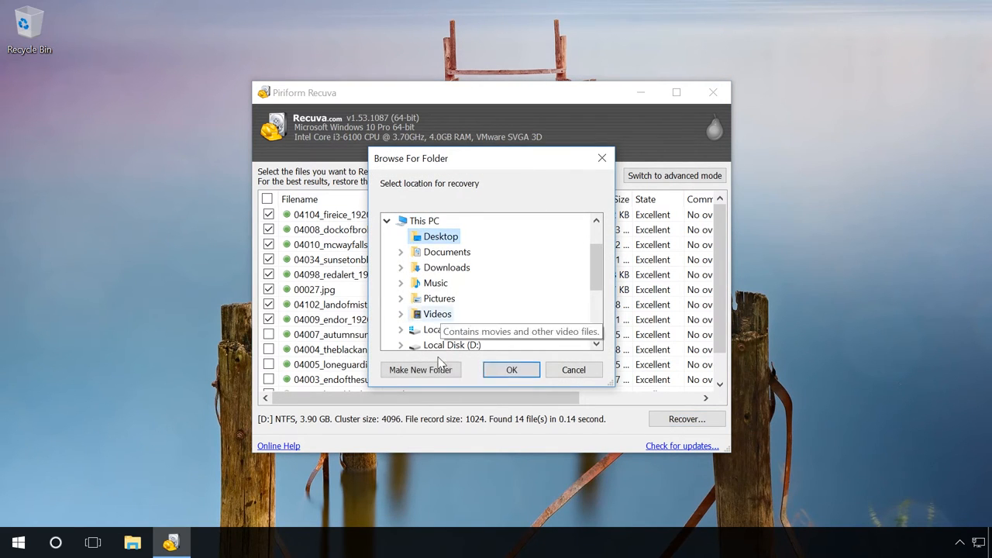
pyautogui.click(420, 368)
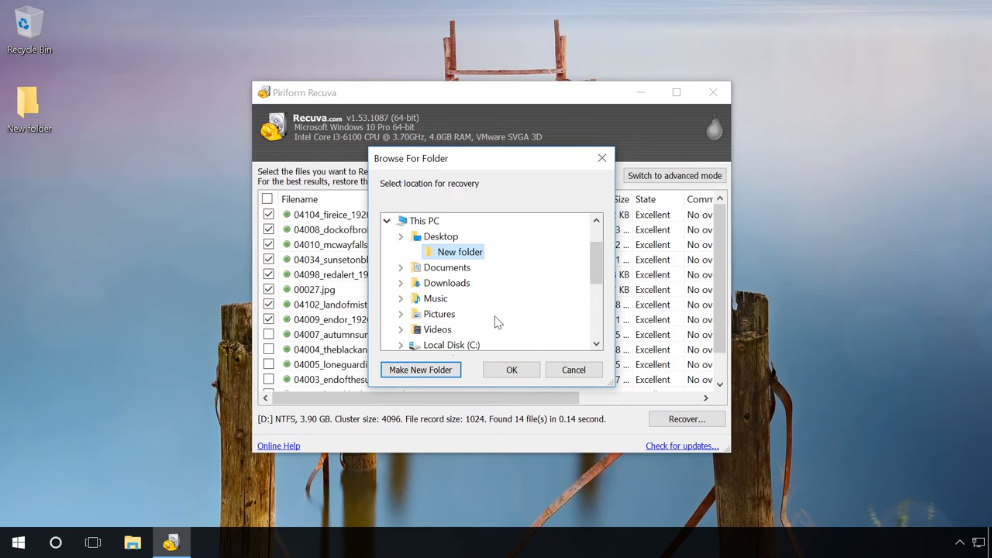
pyautogui.click(511, 370)
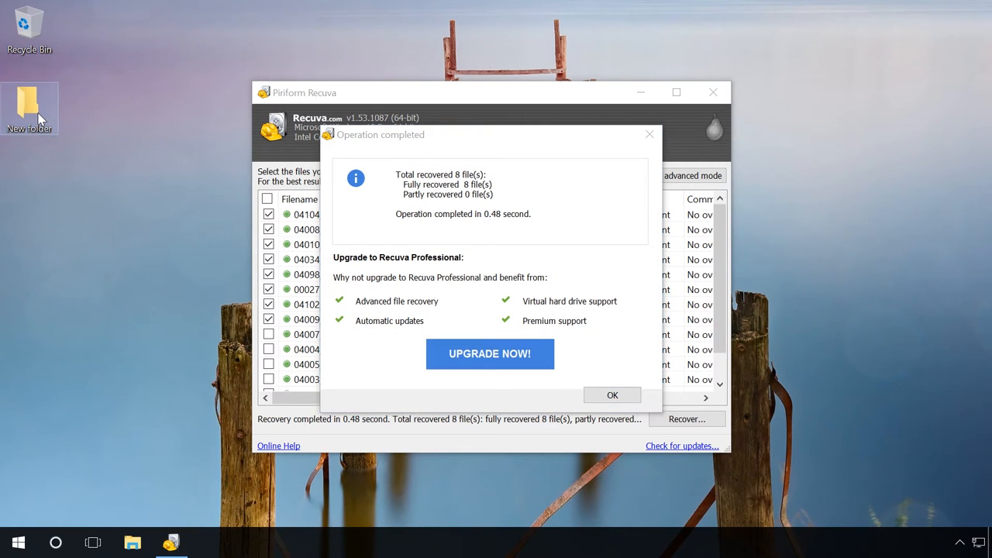
pyautogui.click(611, 396)
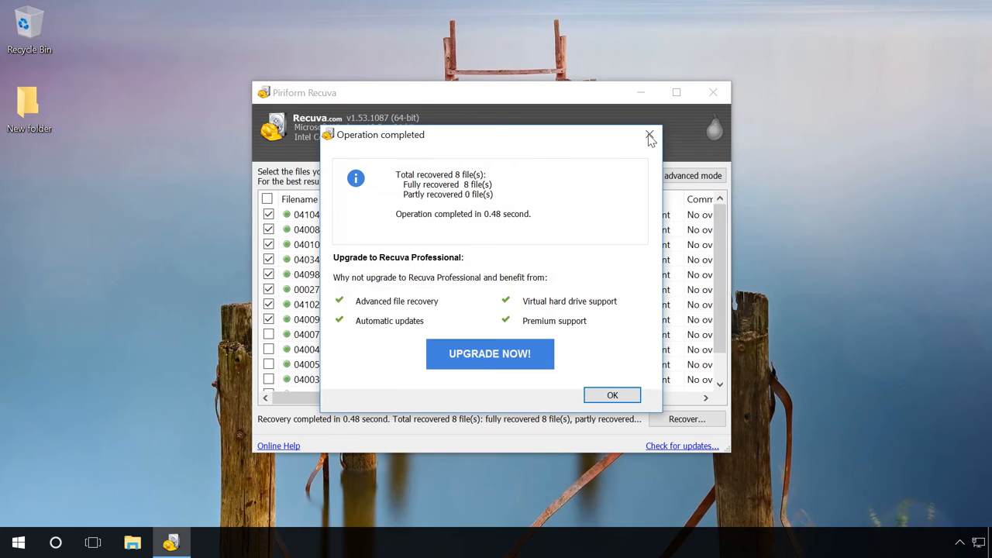
# Close the recovery report and filter the results by name down to 00027.jpg
pyautogui.click(649, 136)
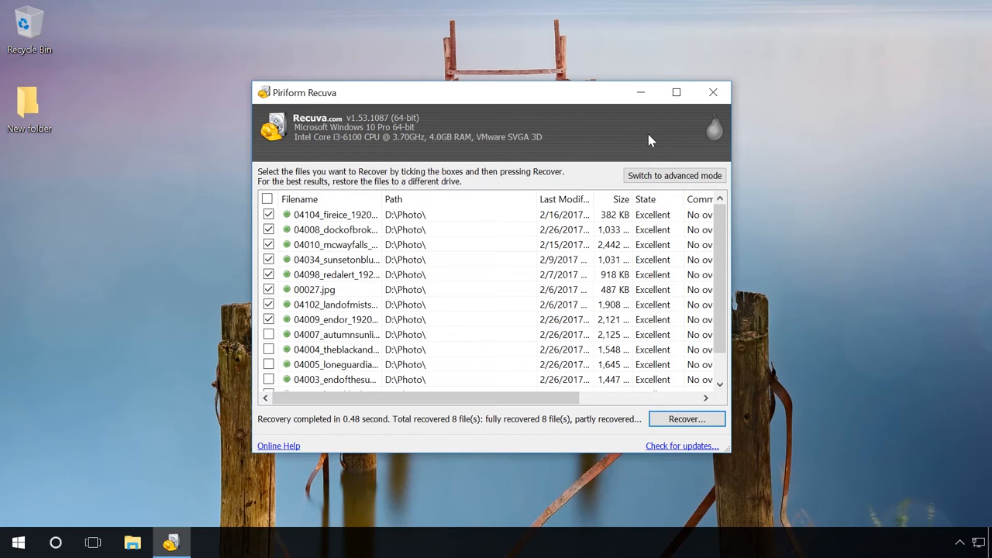
pyautogui.moveTo(644, 174)
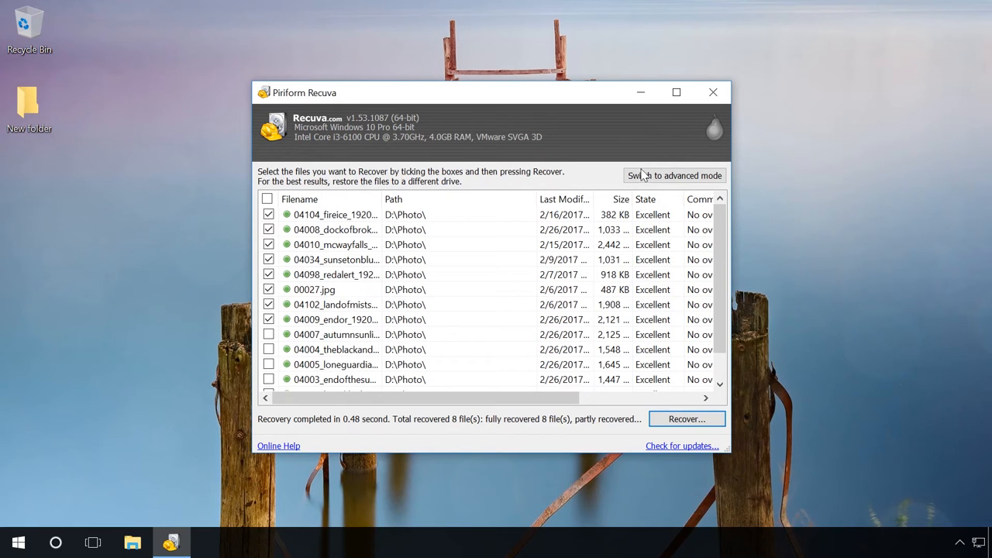
pyautogui.click(673, 175)
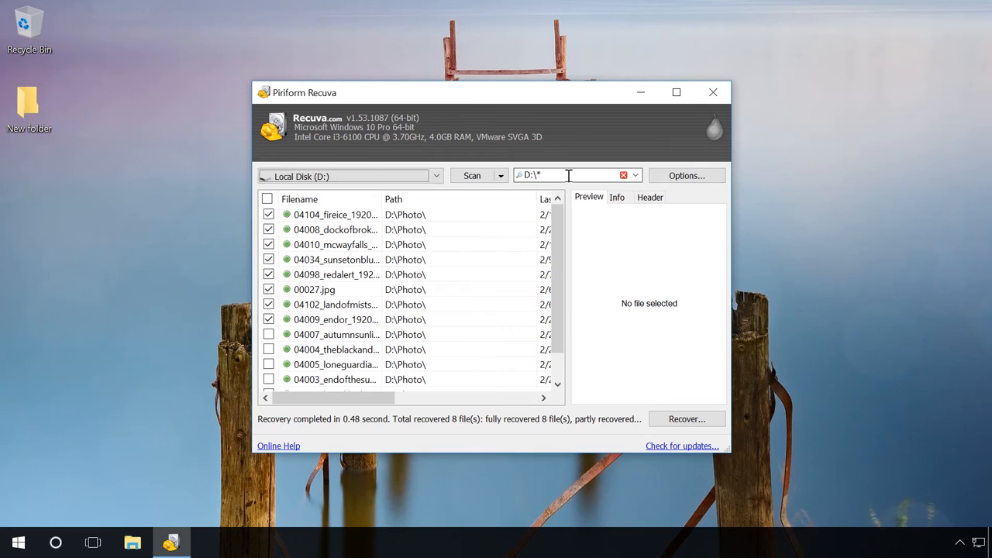
pyautogui.write('0002')
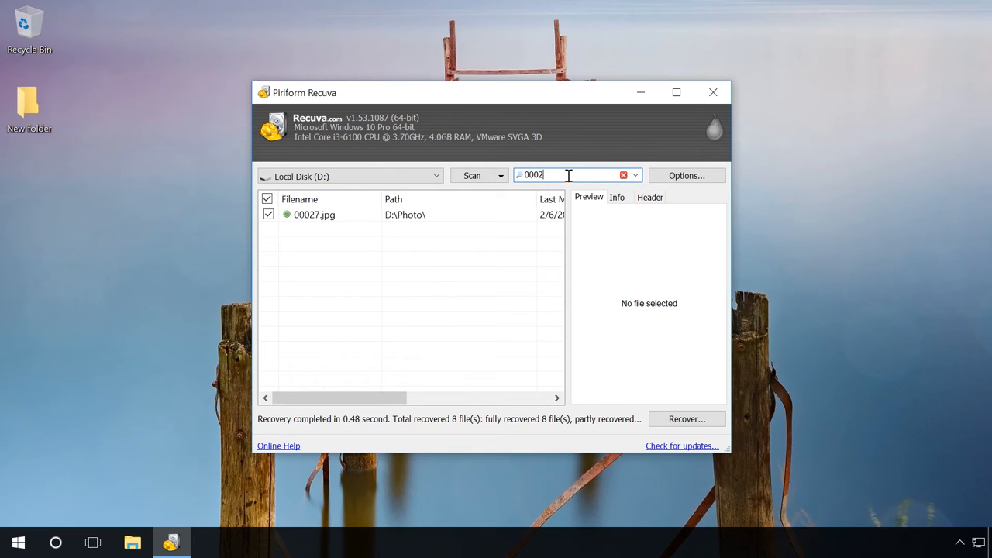
pyautogui.click(314, 215)
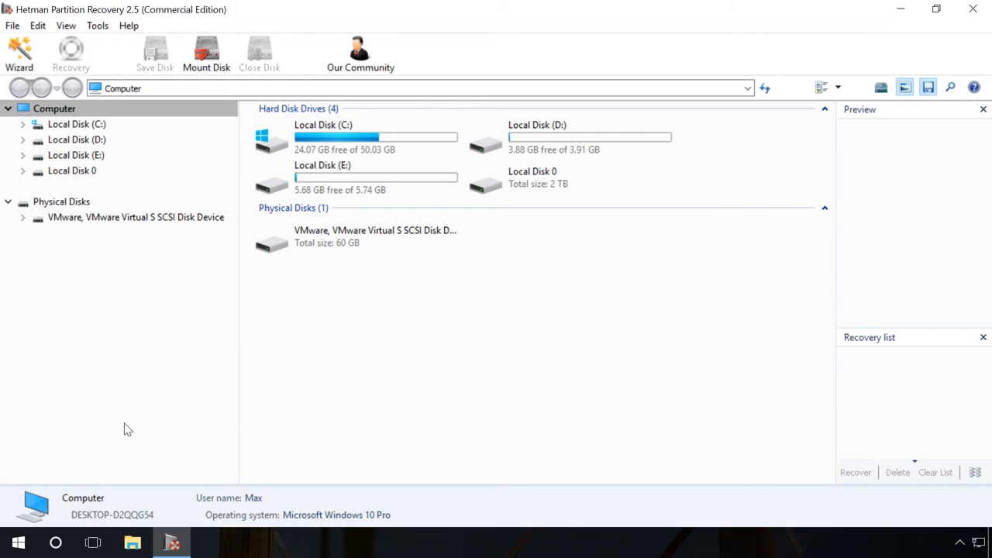
# Fast-scan Local Disk (D:) with the File Recovery Wizard and view the results
pyautogui.click(77, 139)
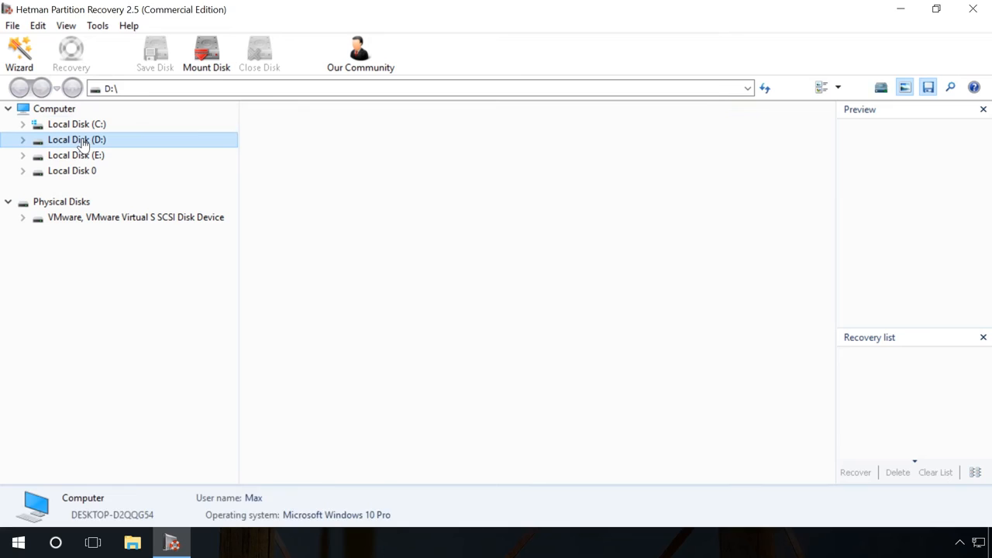
pyautogui.click(18, 55)
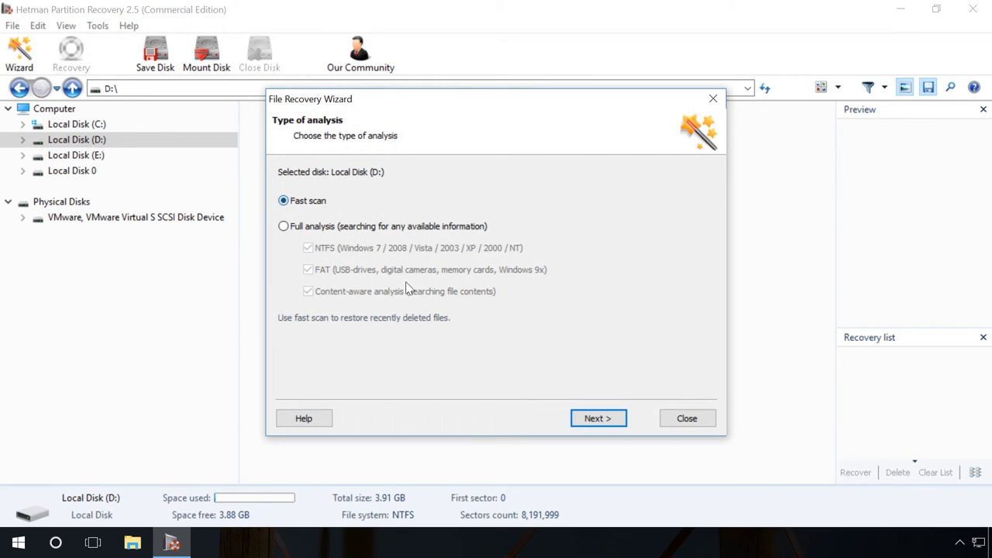
pyautogui.click(598, 419)
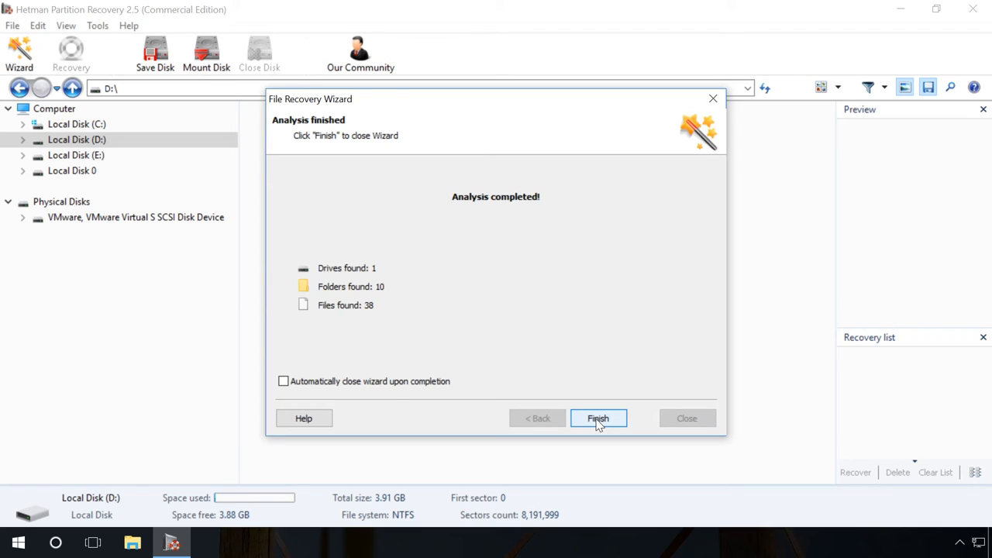
pyautogui.click(597, 418)
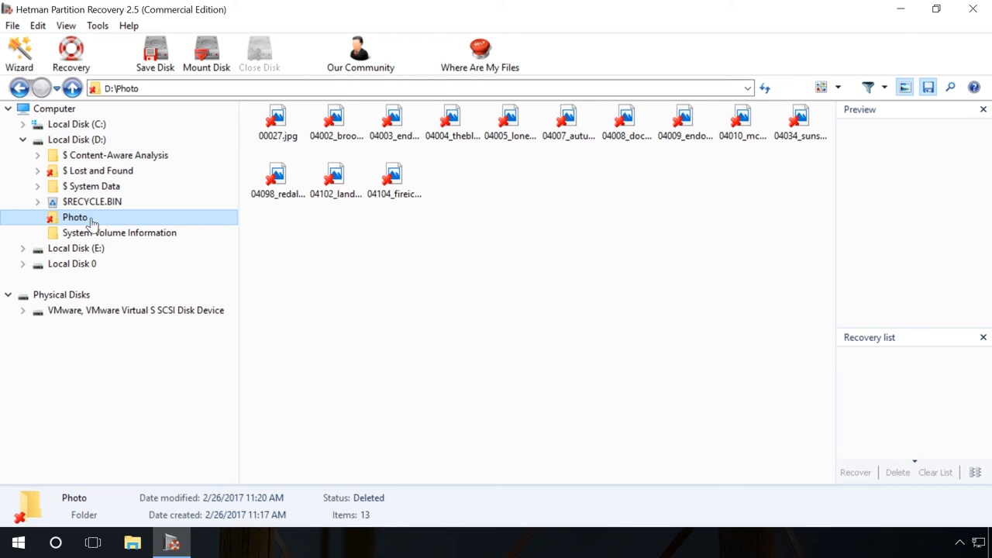
pyautogui.moveTo(742, 120)
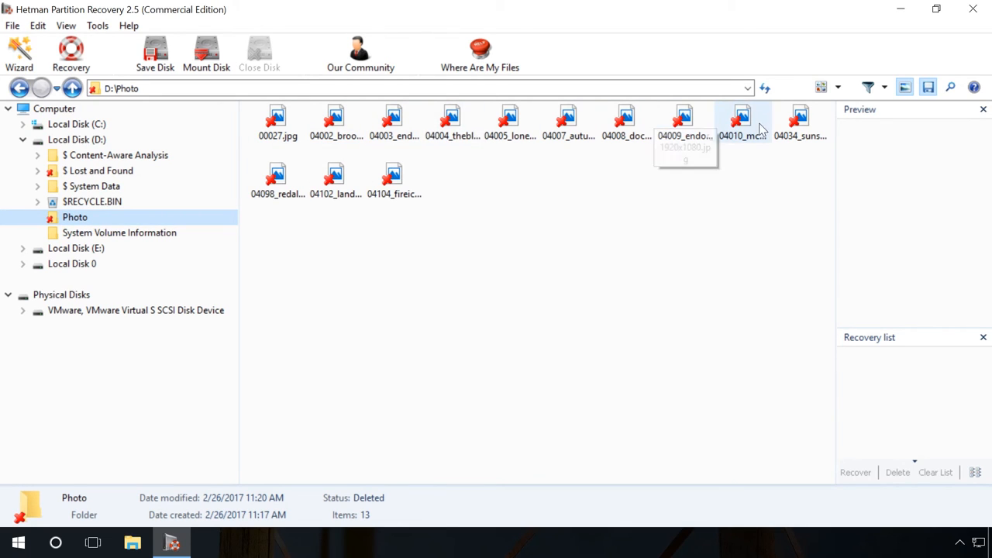
# Search for '00027' with Find File, then return to the Photo folder
pyautogui.click(950, 87)
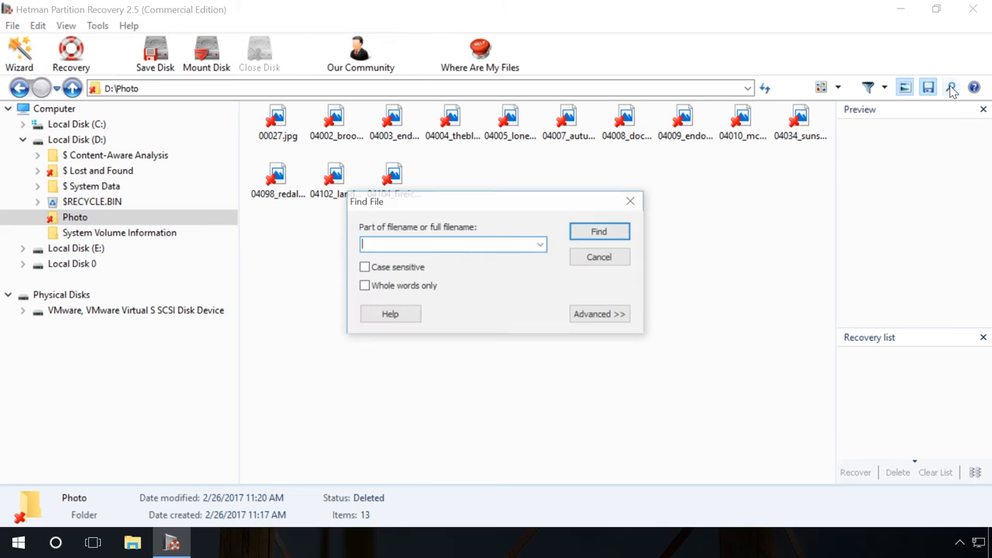
pyautogui.click(599, 314)
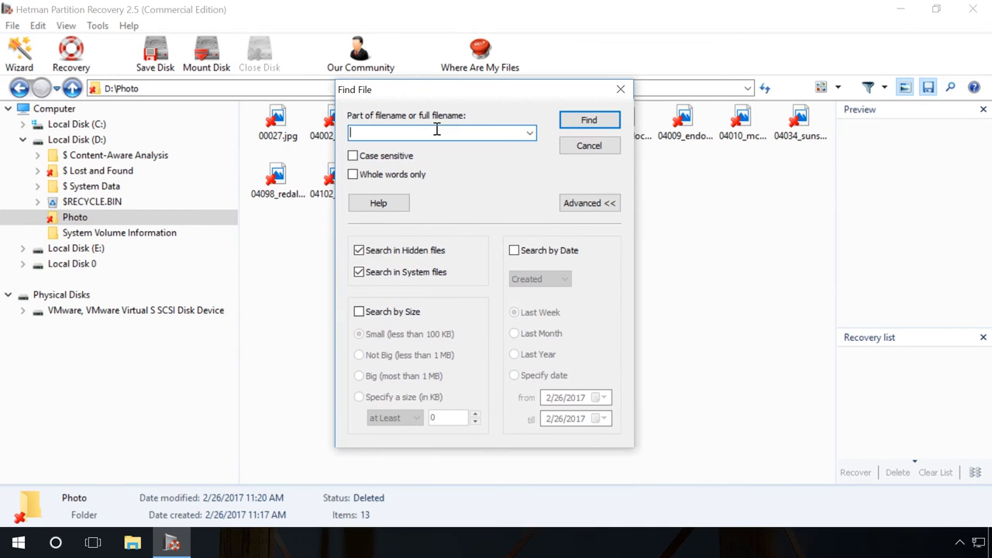
pyautogui.write('00027')
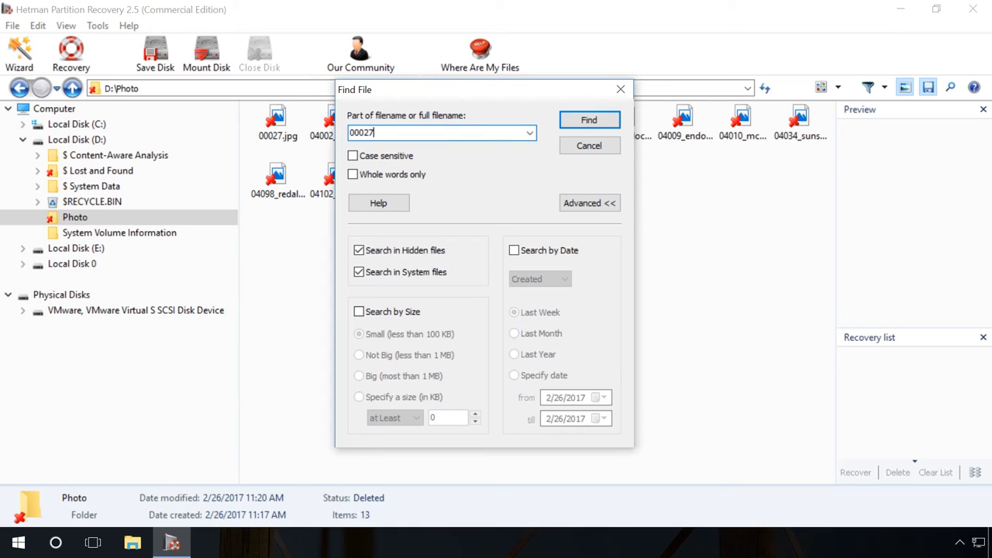
pyautogui.click(588, 119)
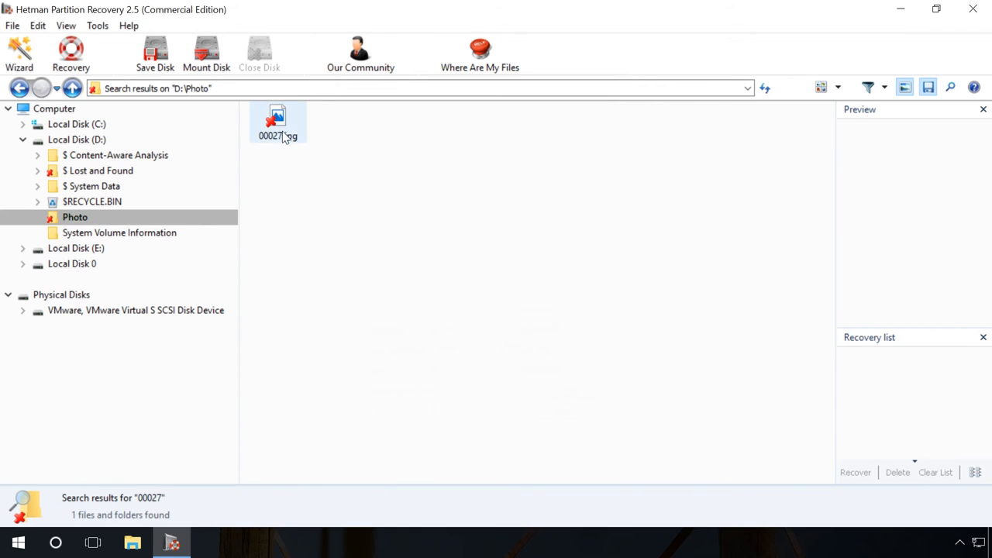
pyautogui.moveTo(277, 122)
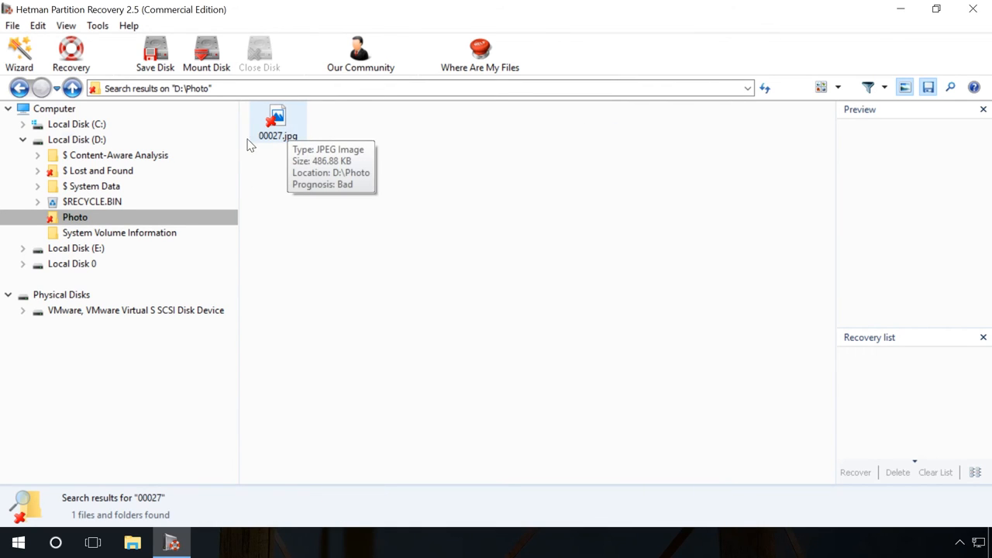
pyautogui.click(74, 217)
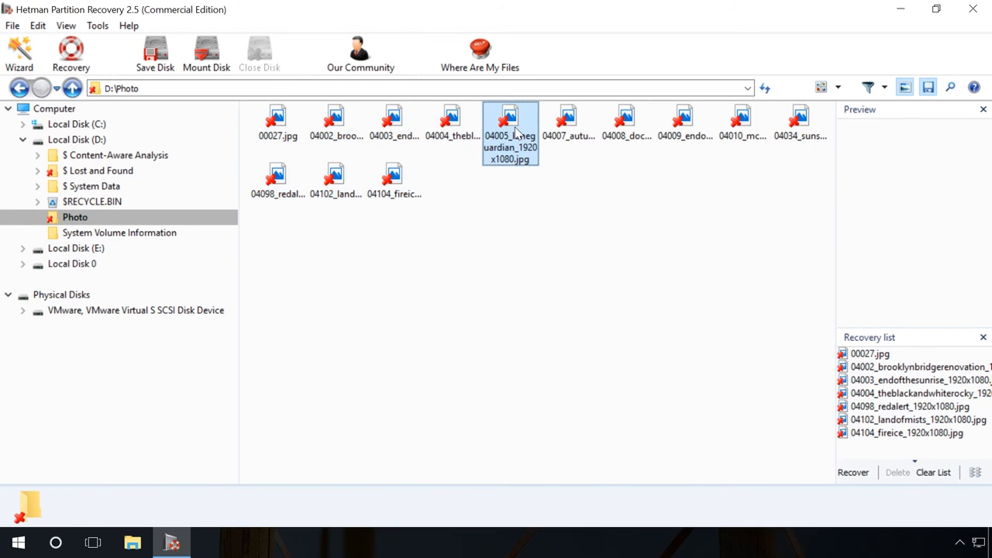
# Preview 04005_loneguardian_1920x1080.jpg and bring up Save Disk image creation for disk D
pyautogui.click(510, 124)
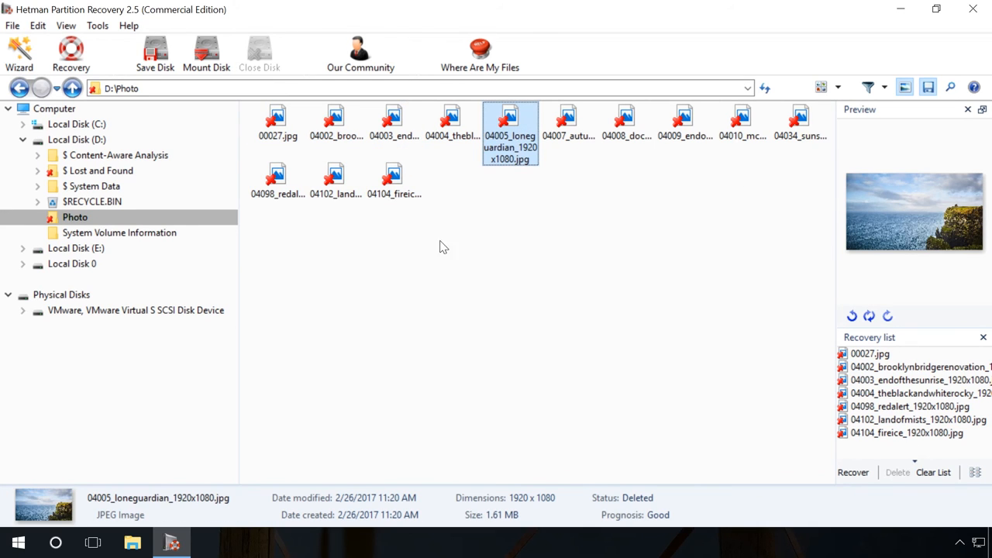
pyautogui.click(154, 52)
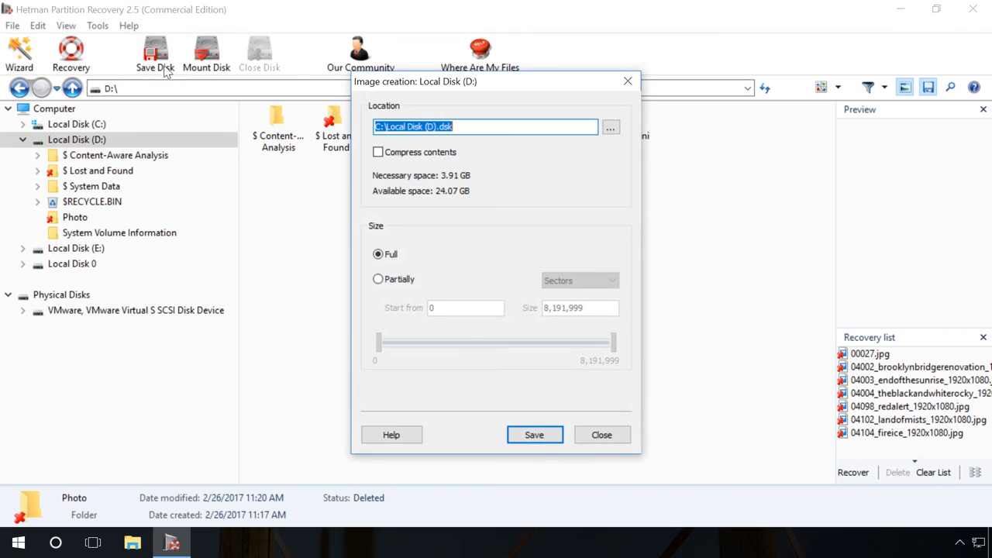
pyautogui.moveTo(420, 109)
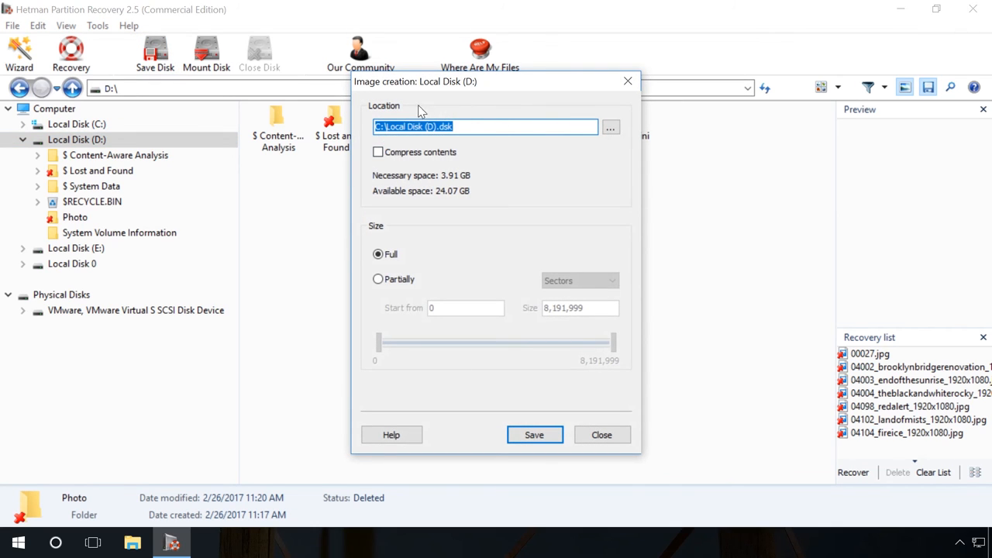